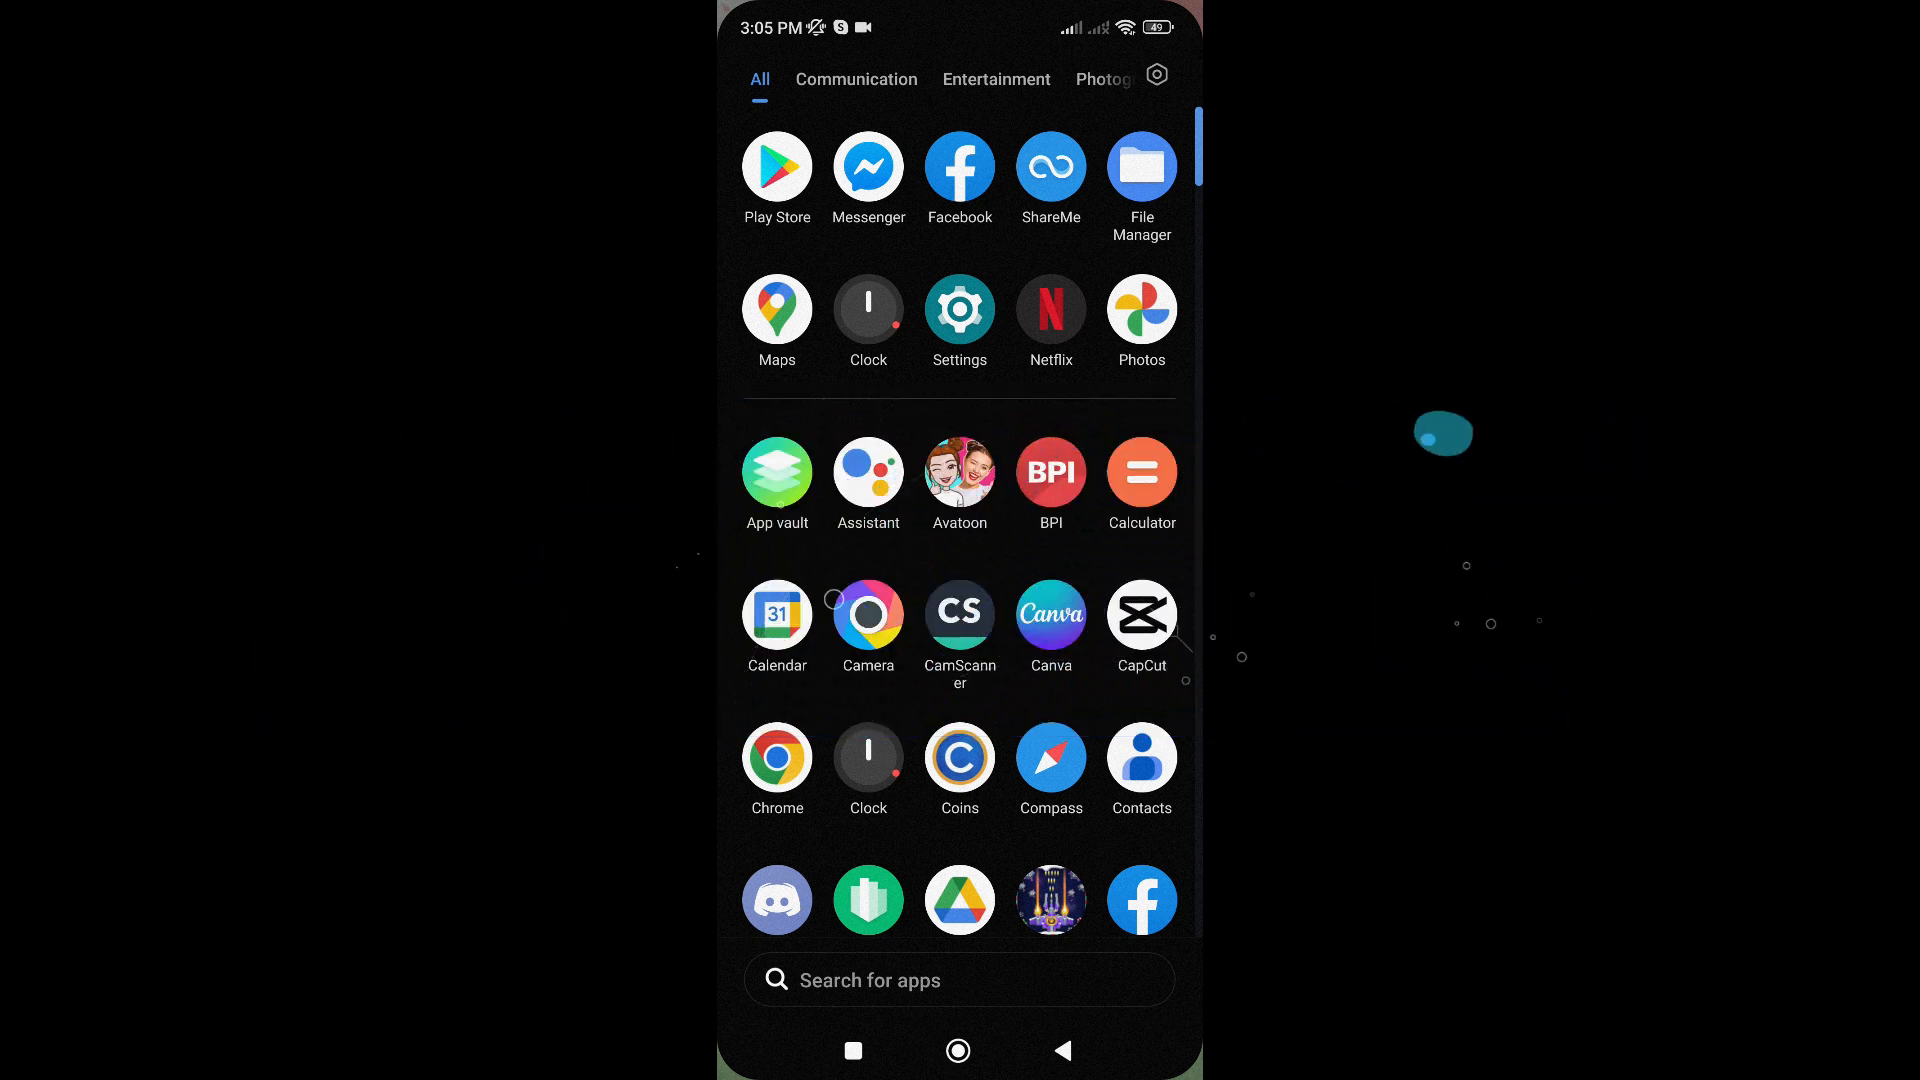
Open the Google Play Store from the app drawer.
left_click(776, 168)
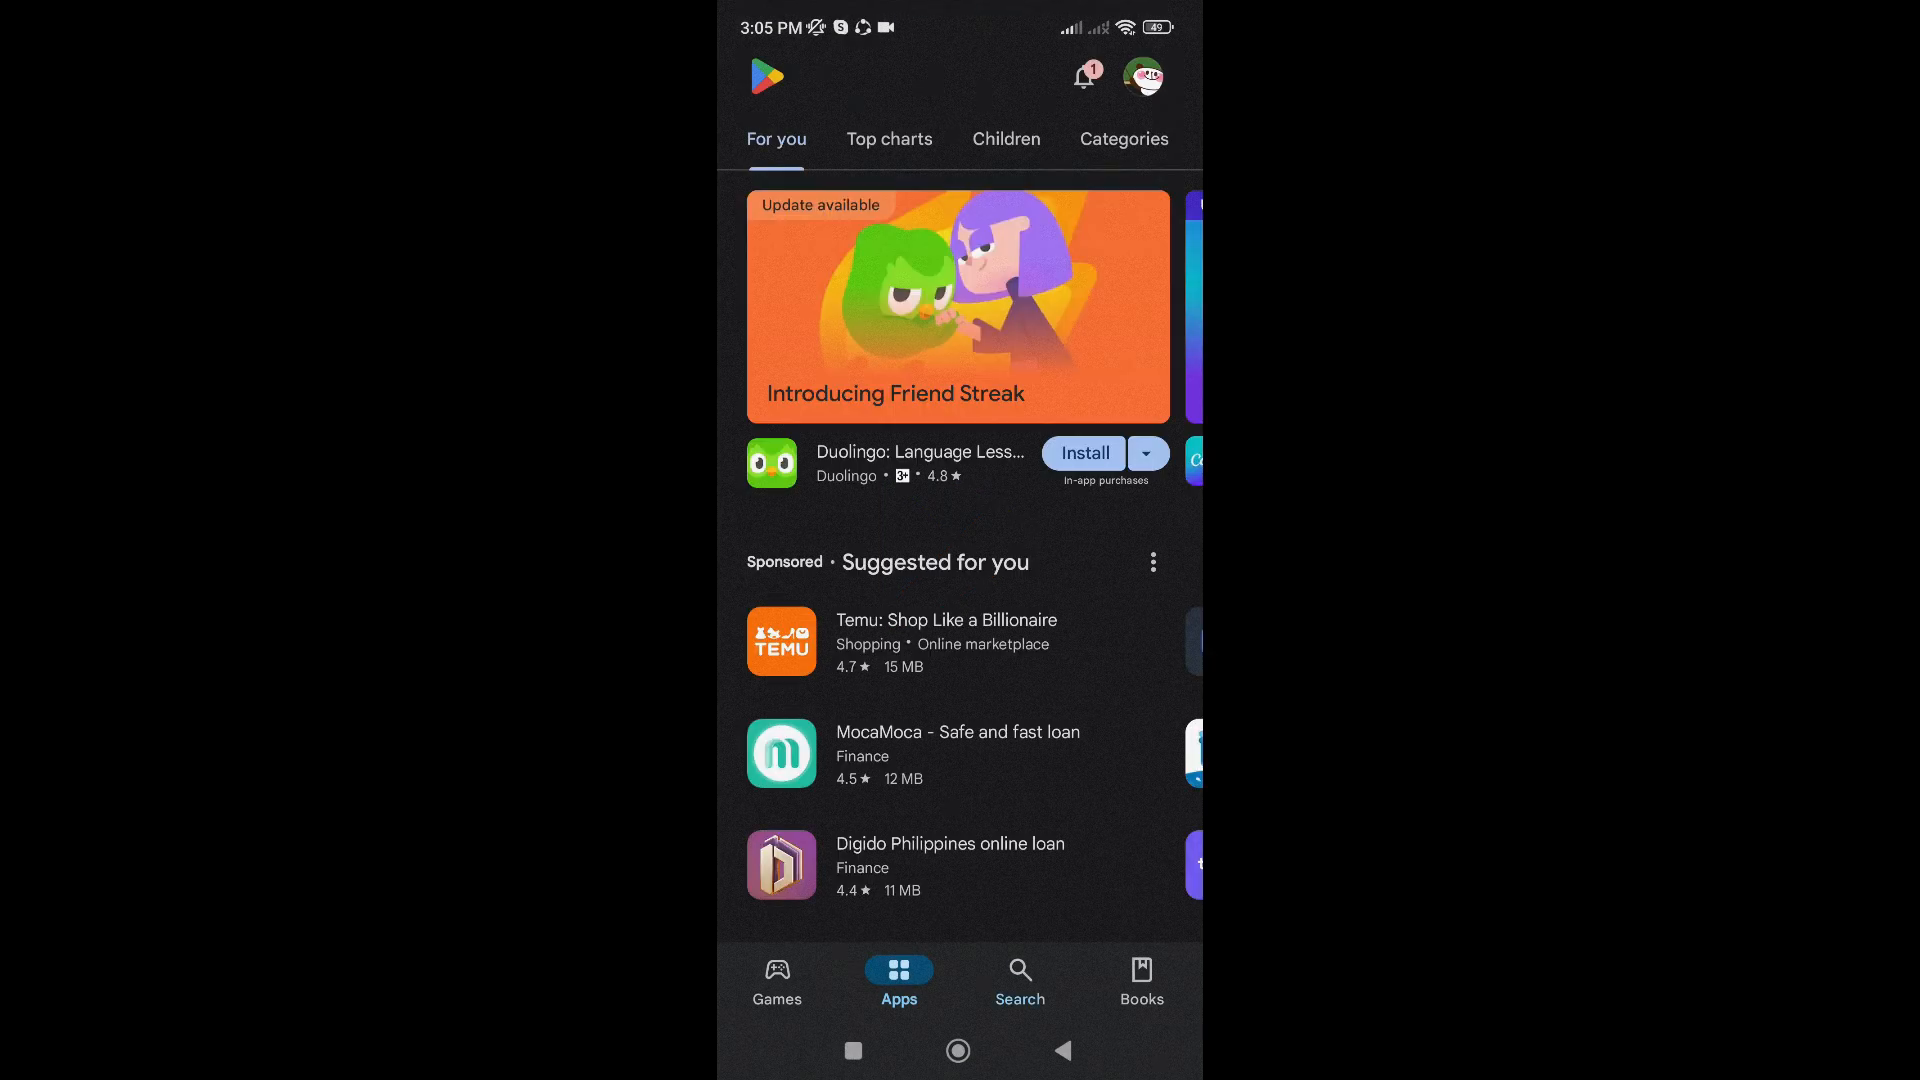
Search 'bina', install Binance: BTC, Crypto and NFTS, and launch it.
type("bina")
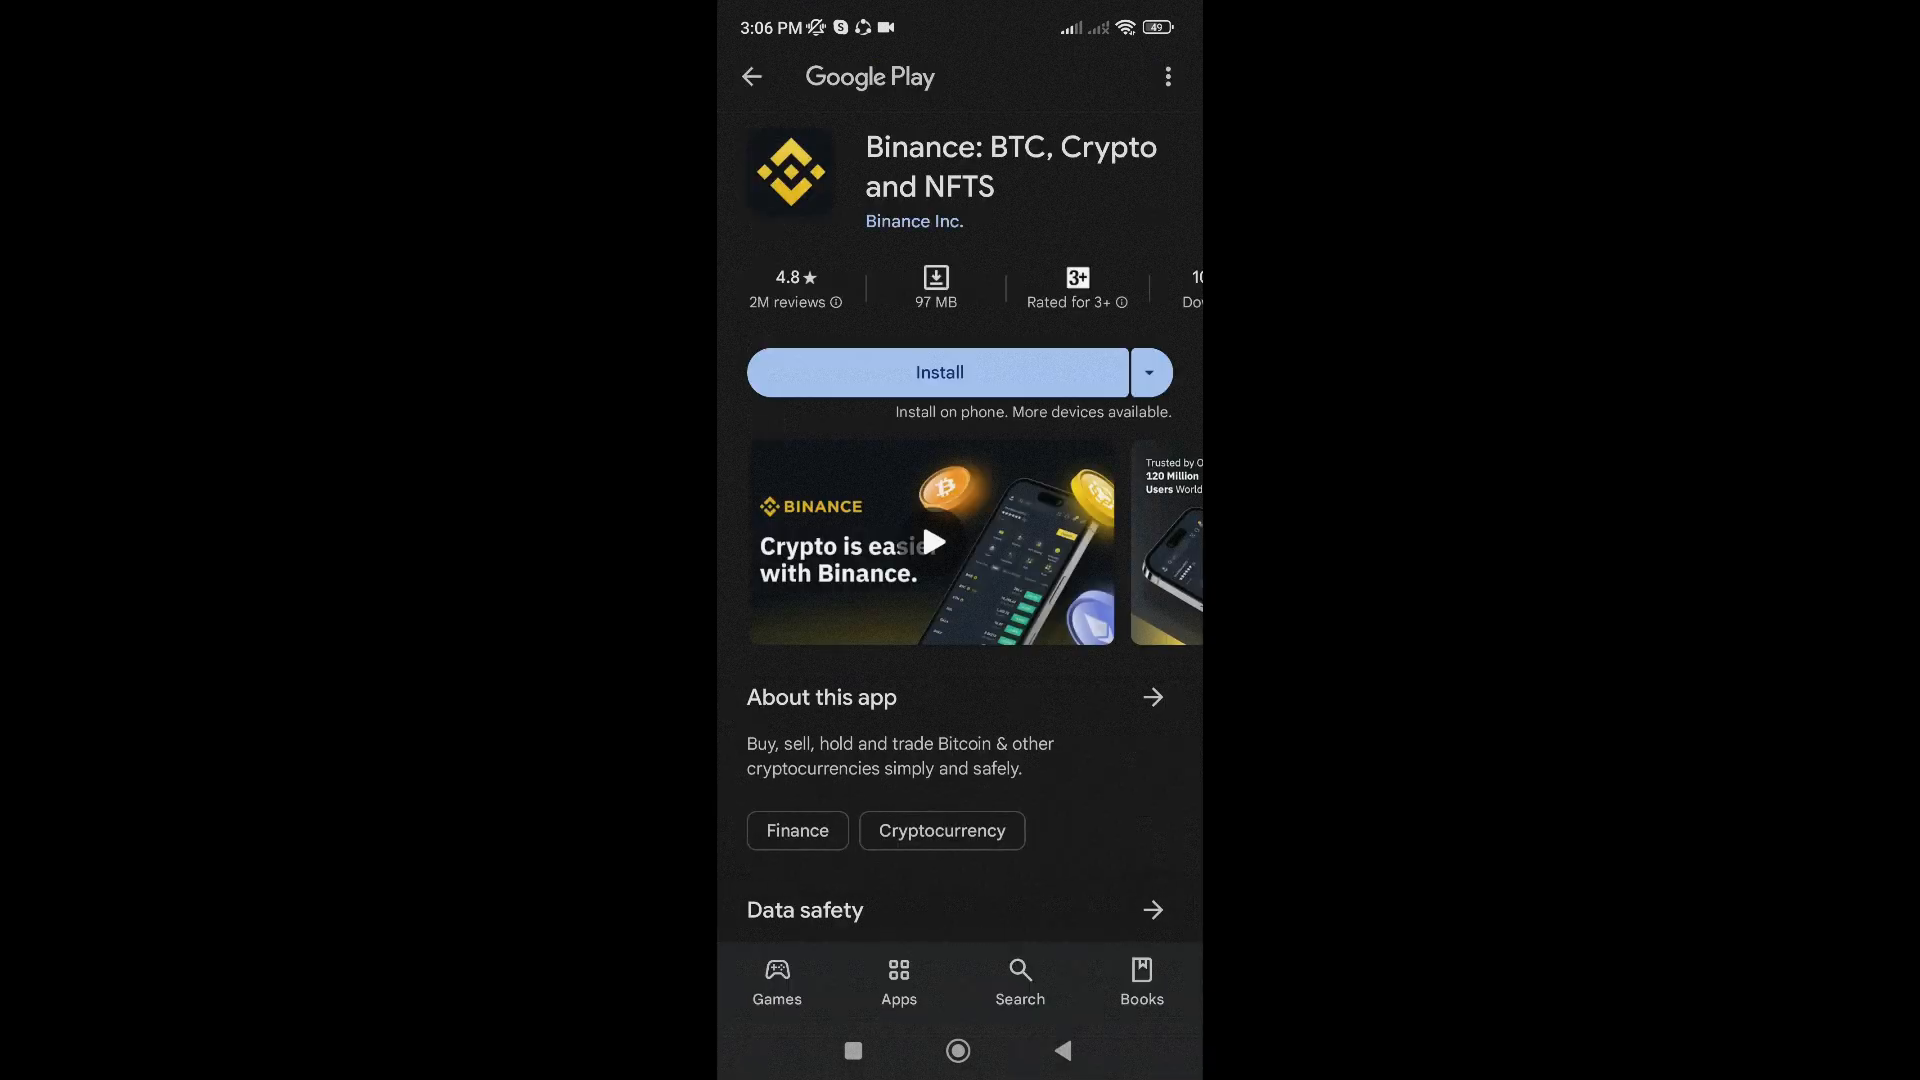
left_click(938, 372)
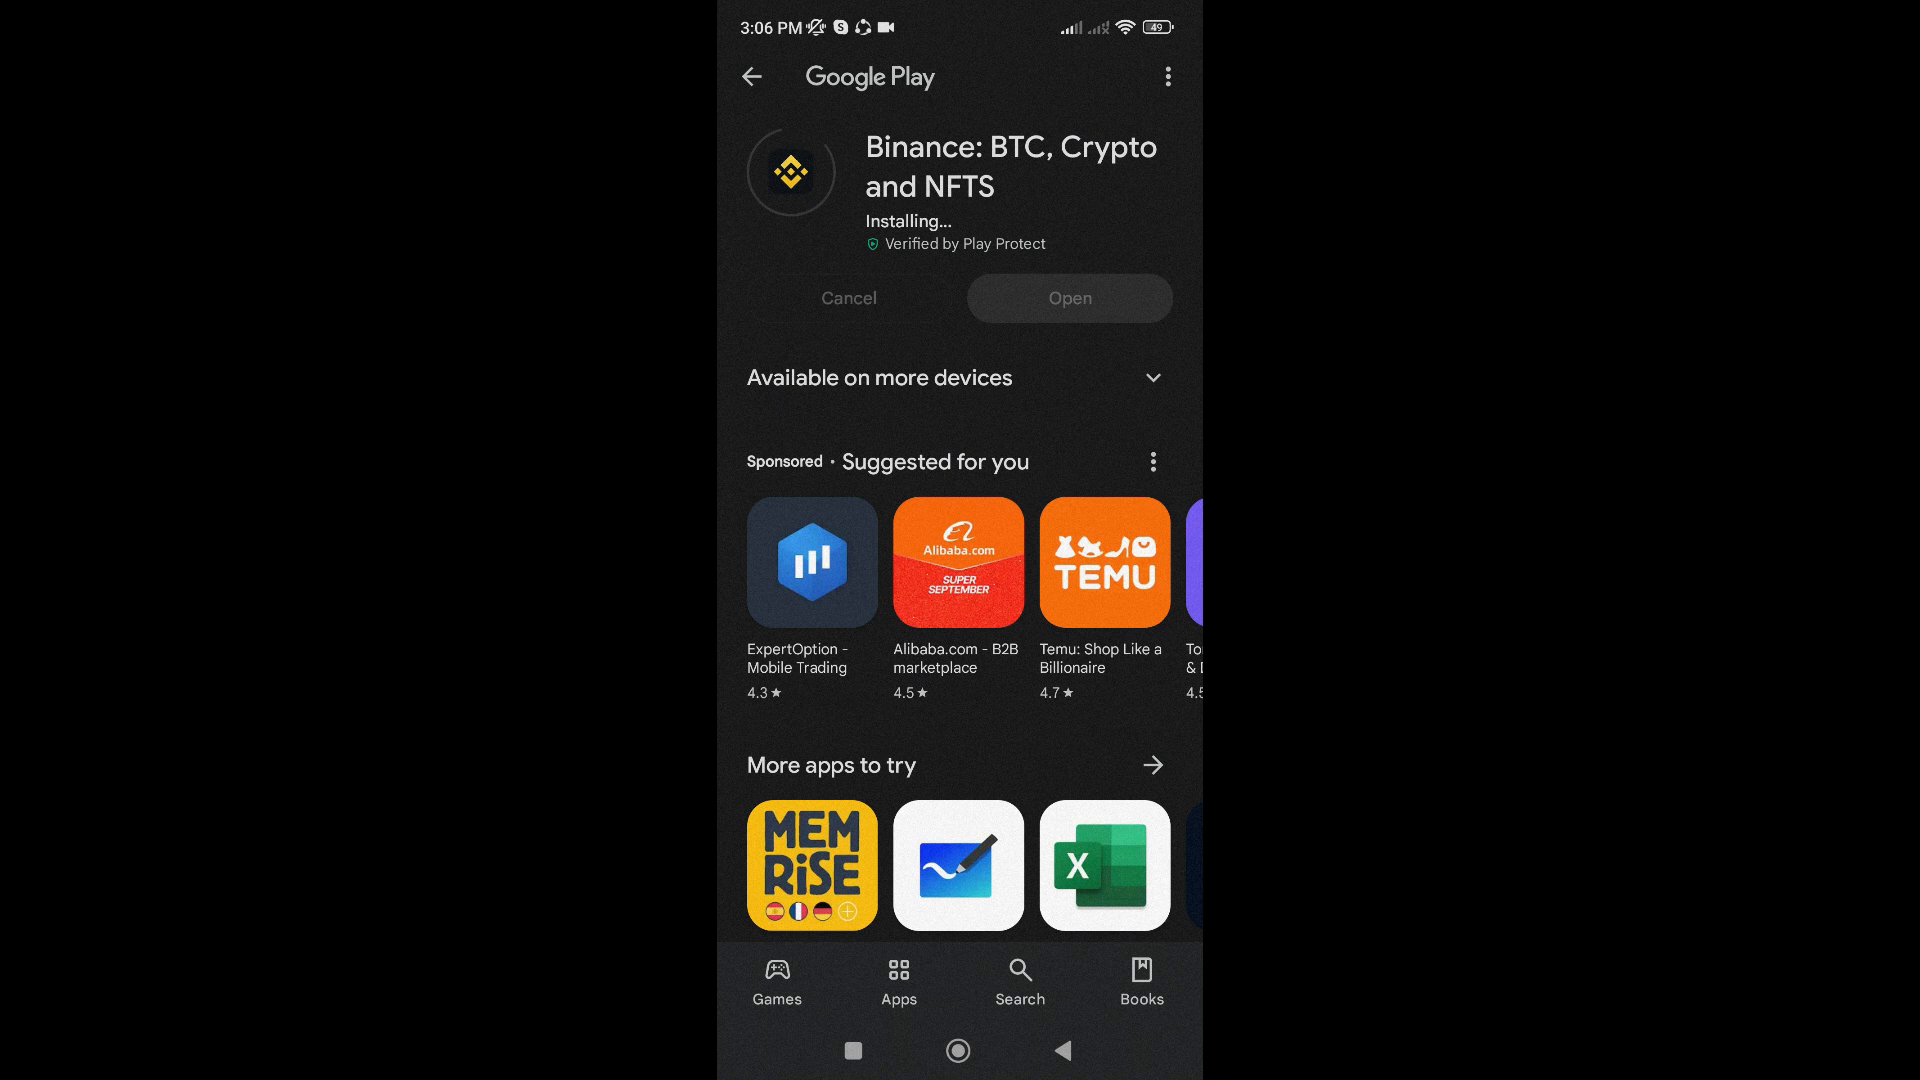
left_click(1067, 298)
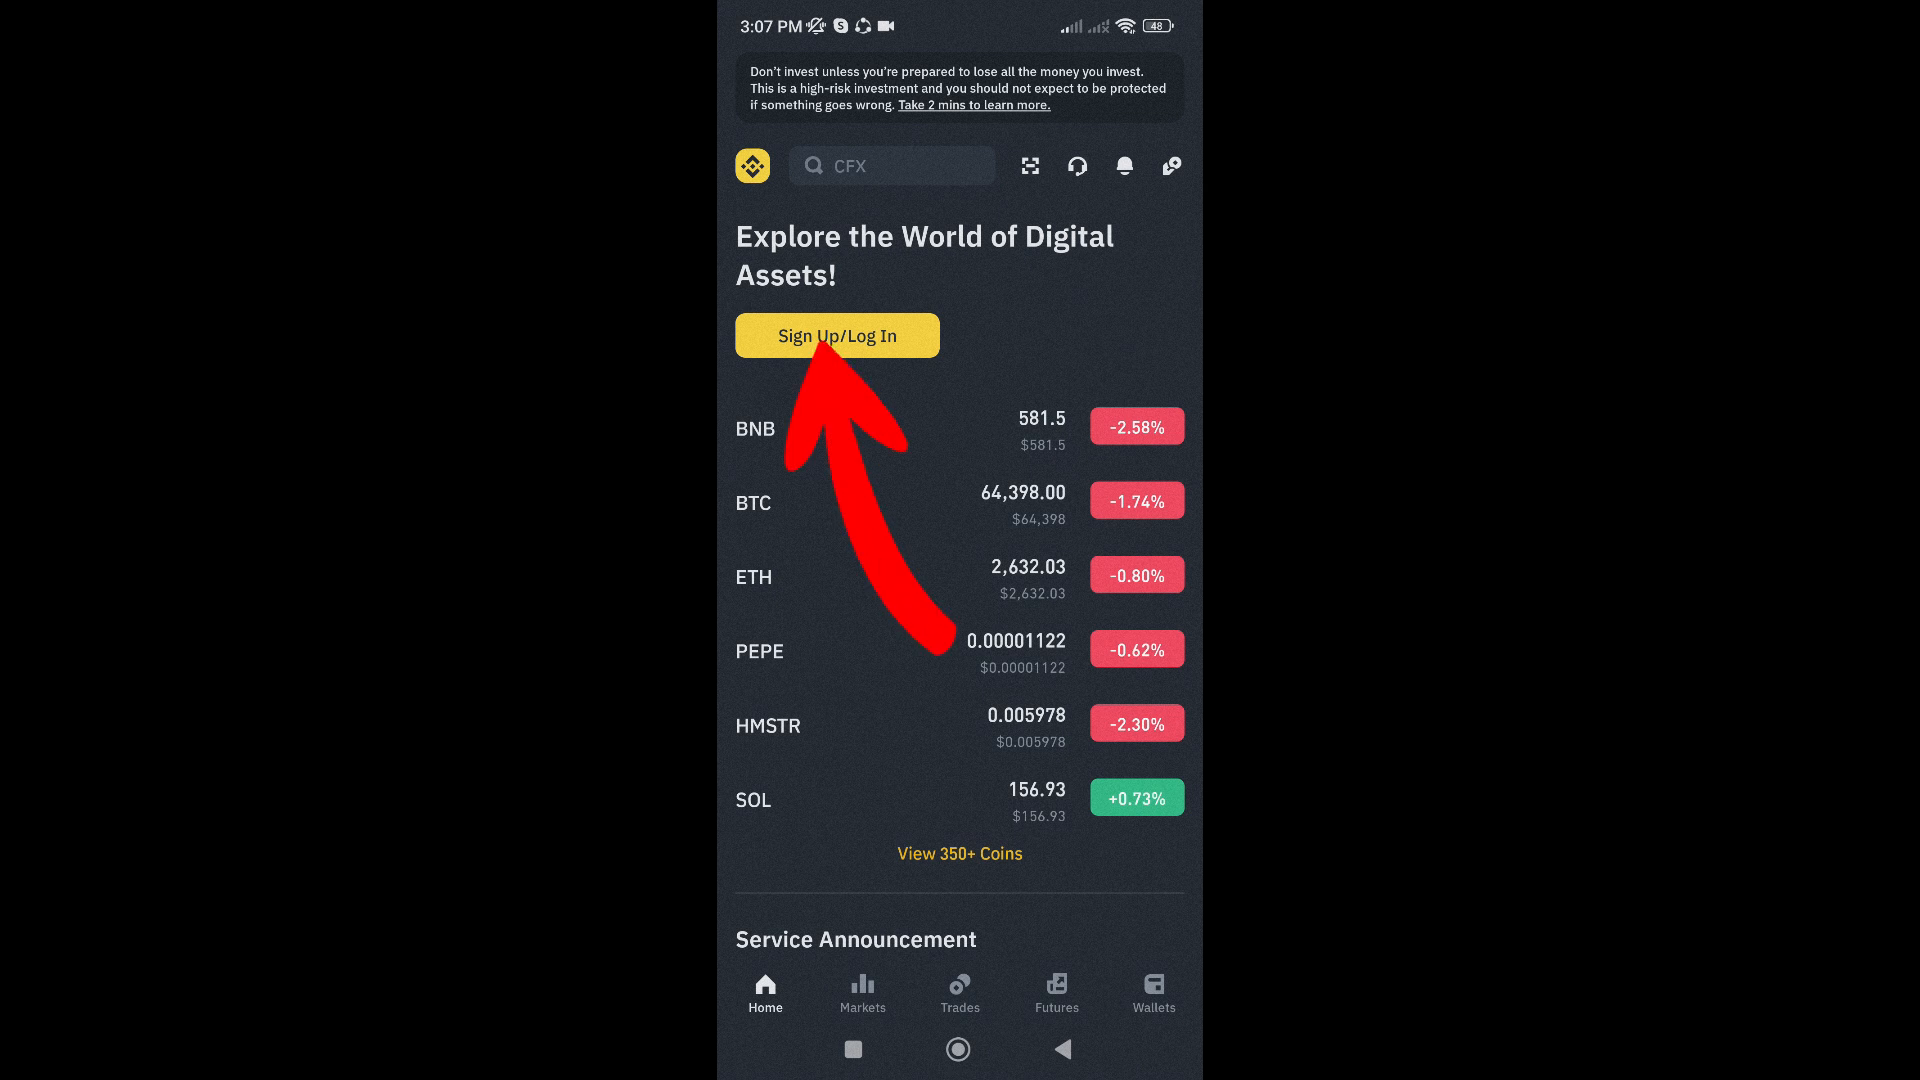
Sign up for a Binance account, accepting the Terms of Service and Privacy Policy.
left_click(836, 334)
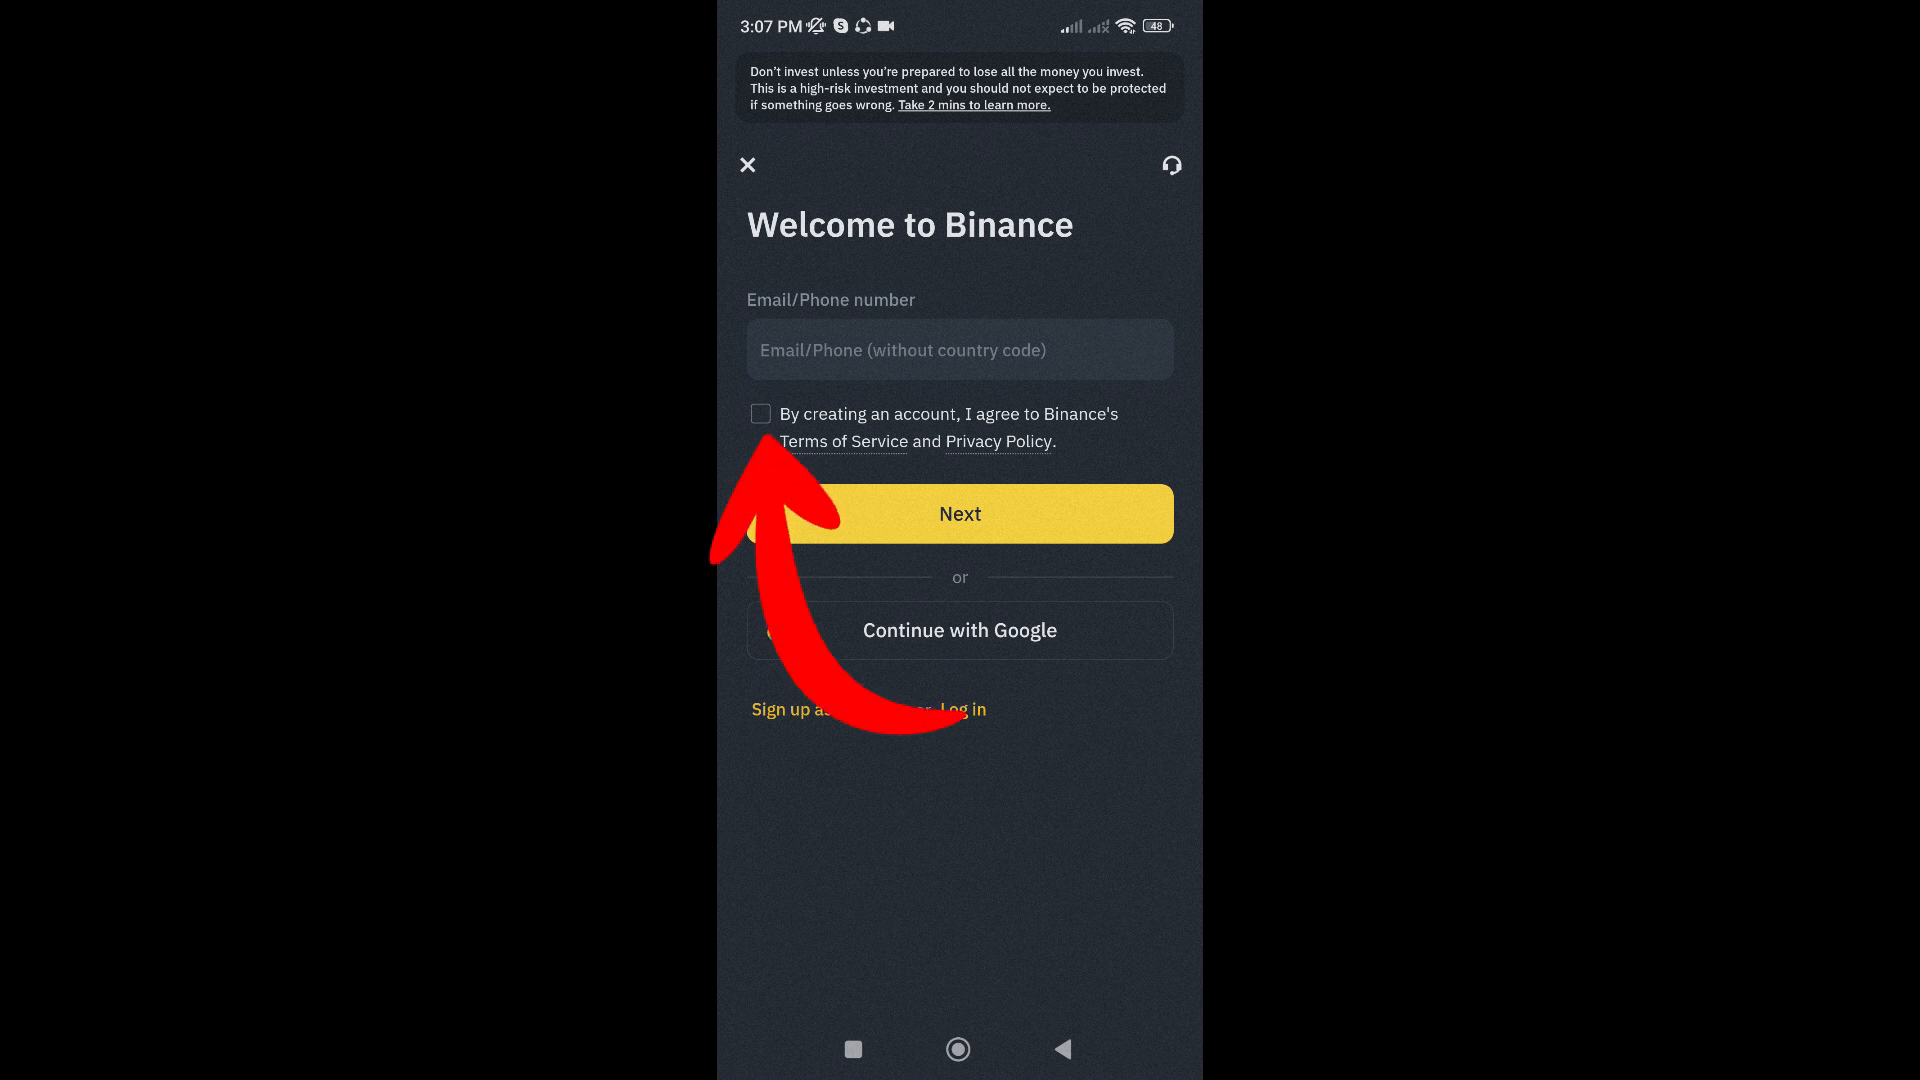
left_click(760, 414)
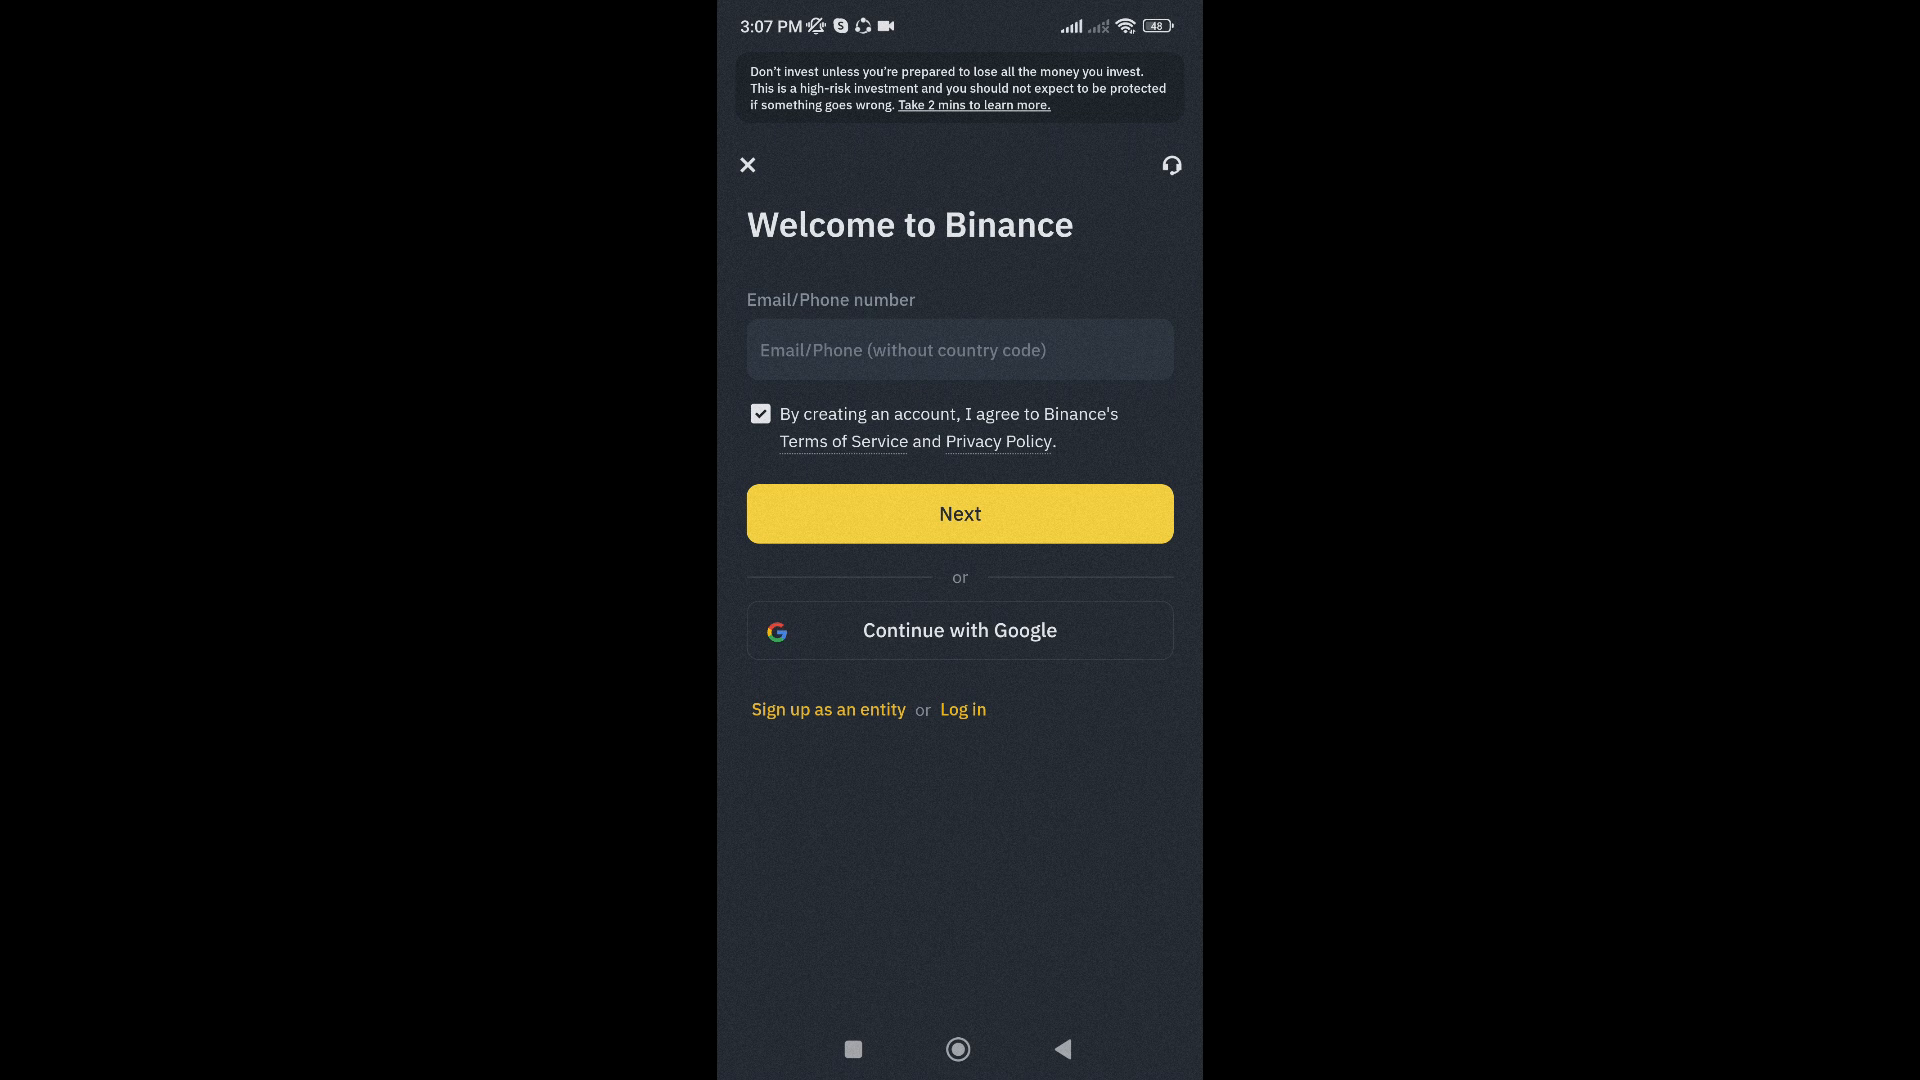
left_click(959, 513)
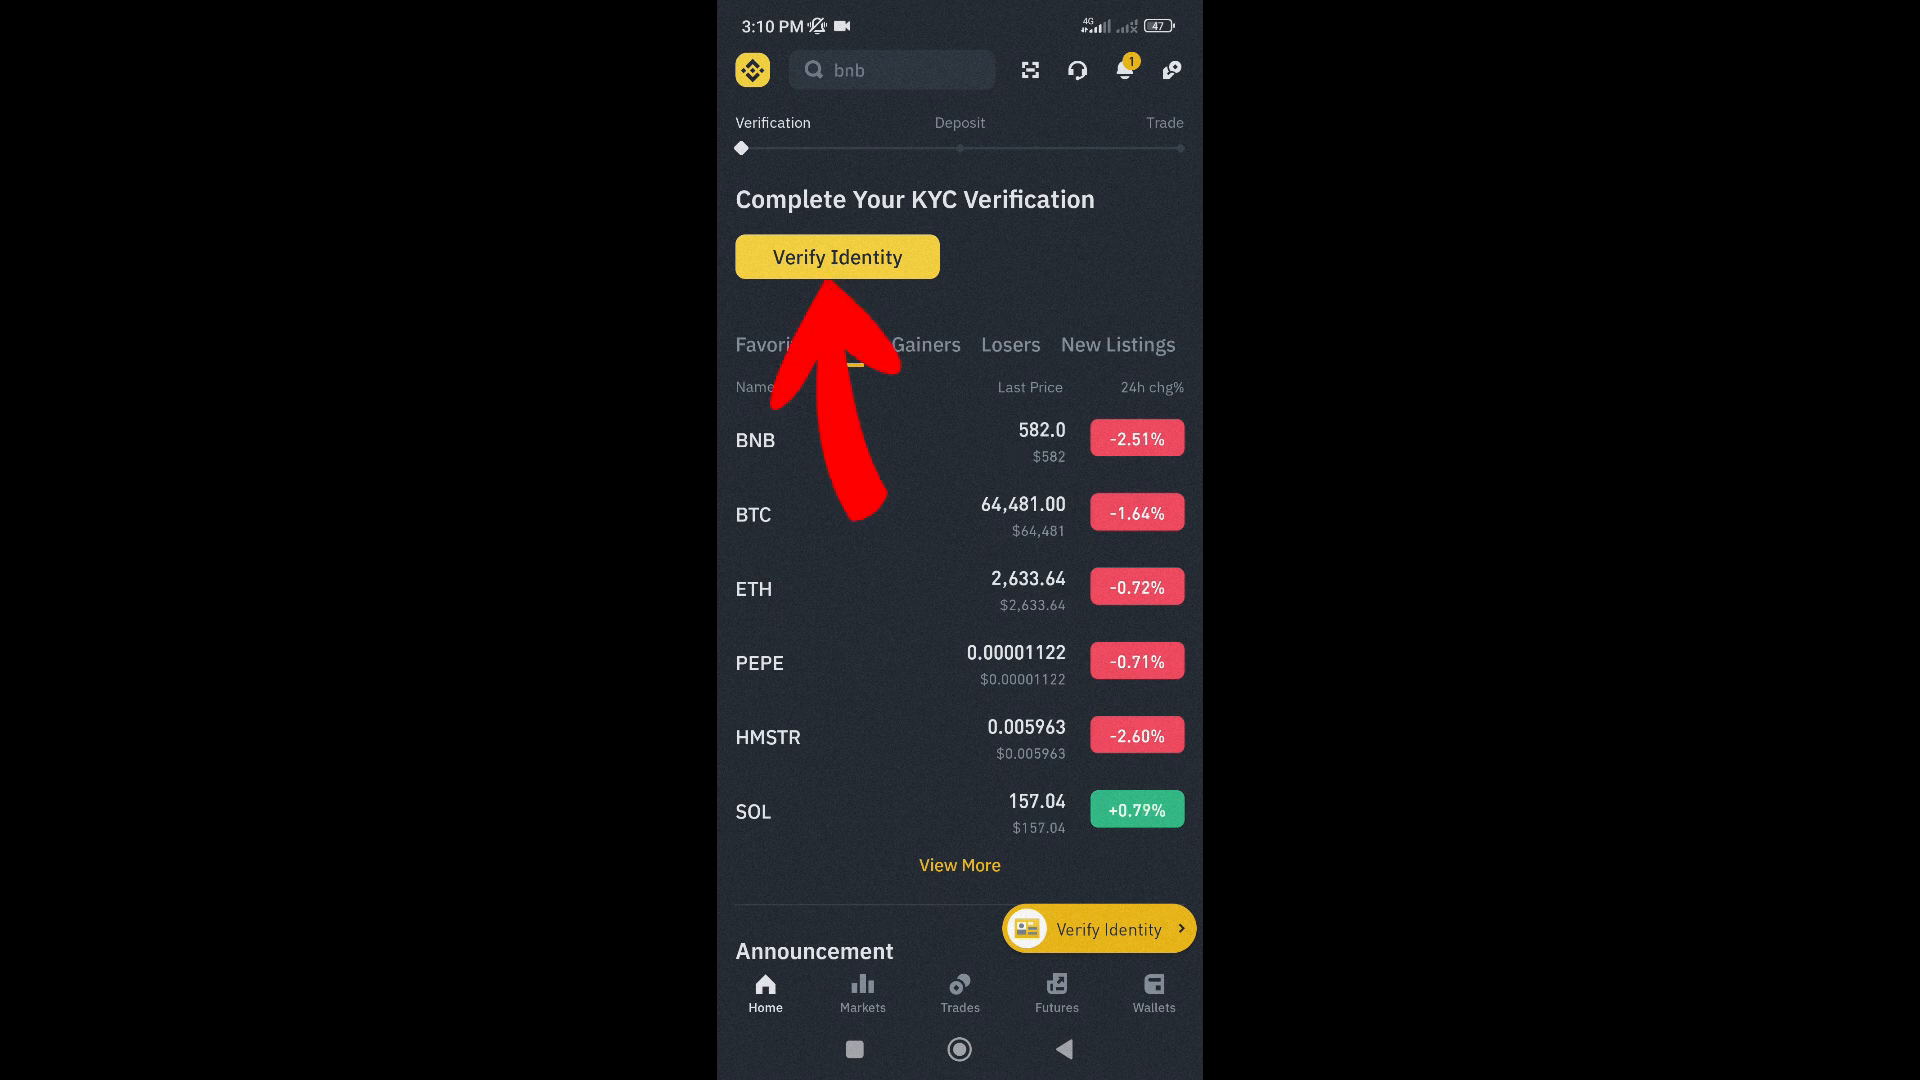
Start identity verification via Verify Identity and Get Verified in the Verification Center.
left_click(853, 344)
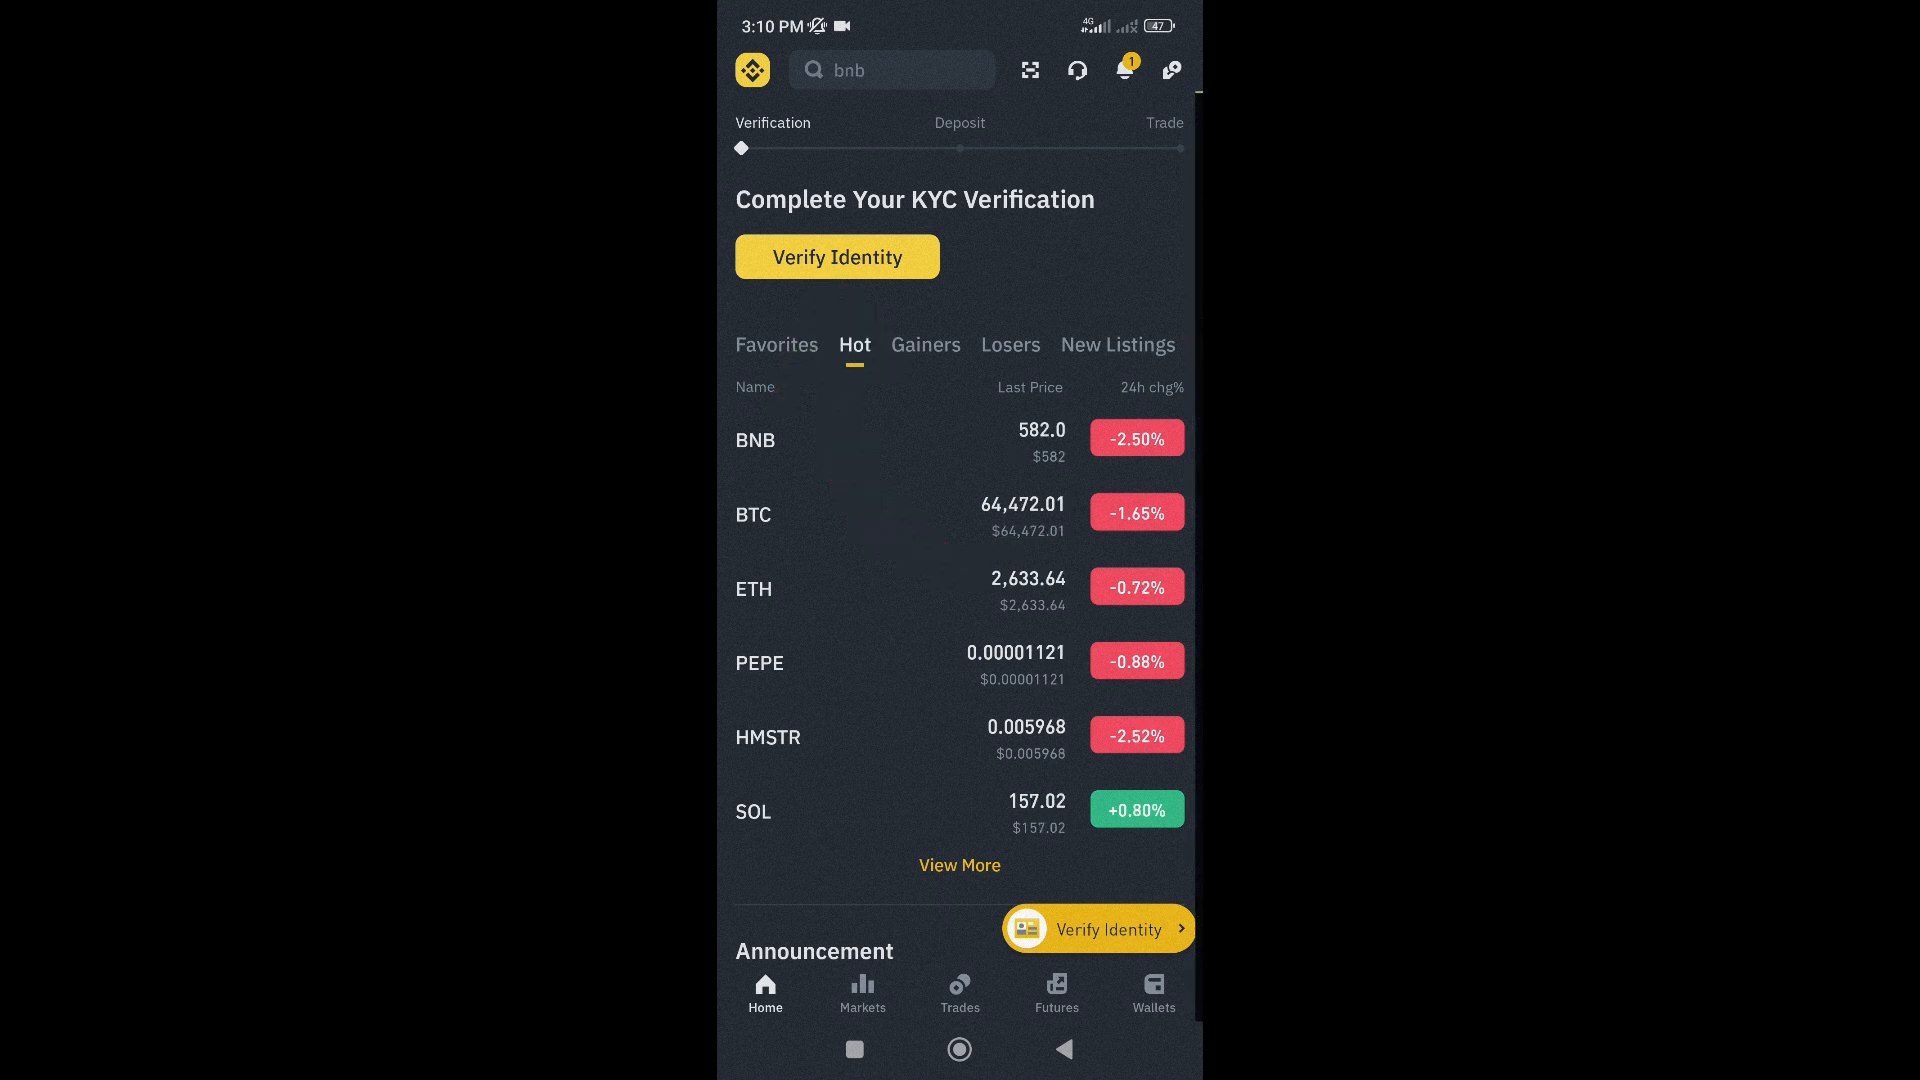
left_click(836, 256)
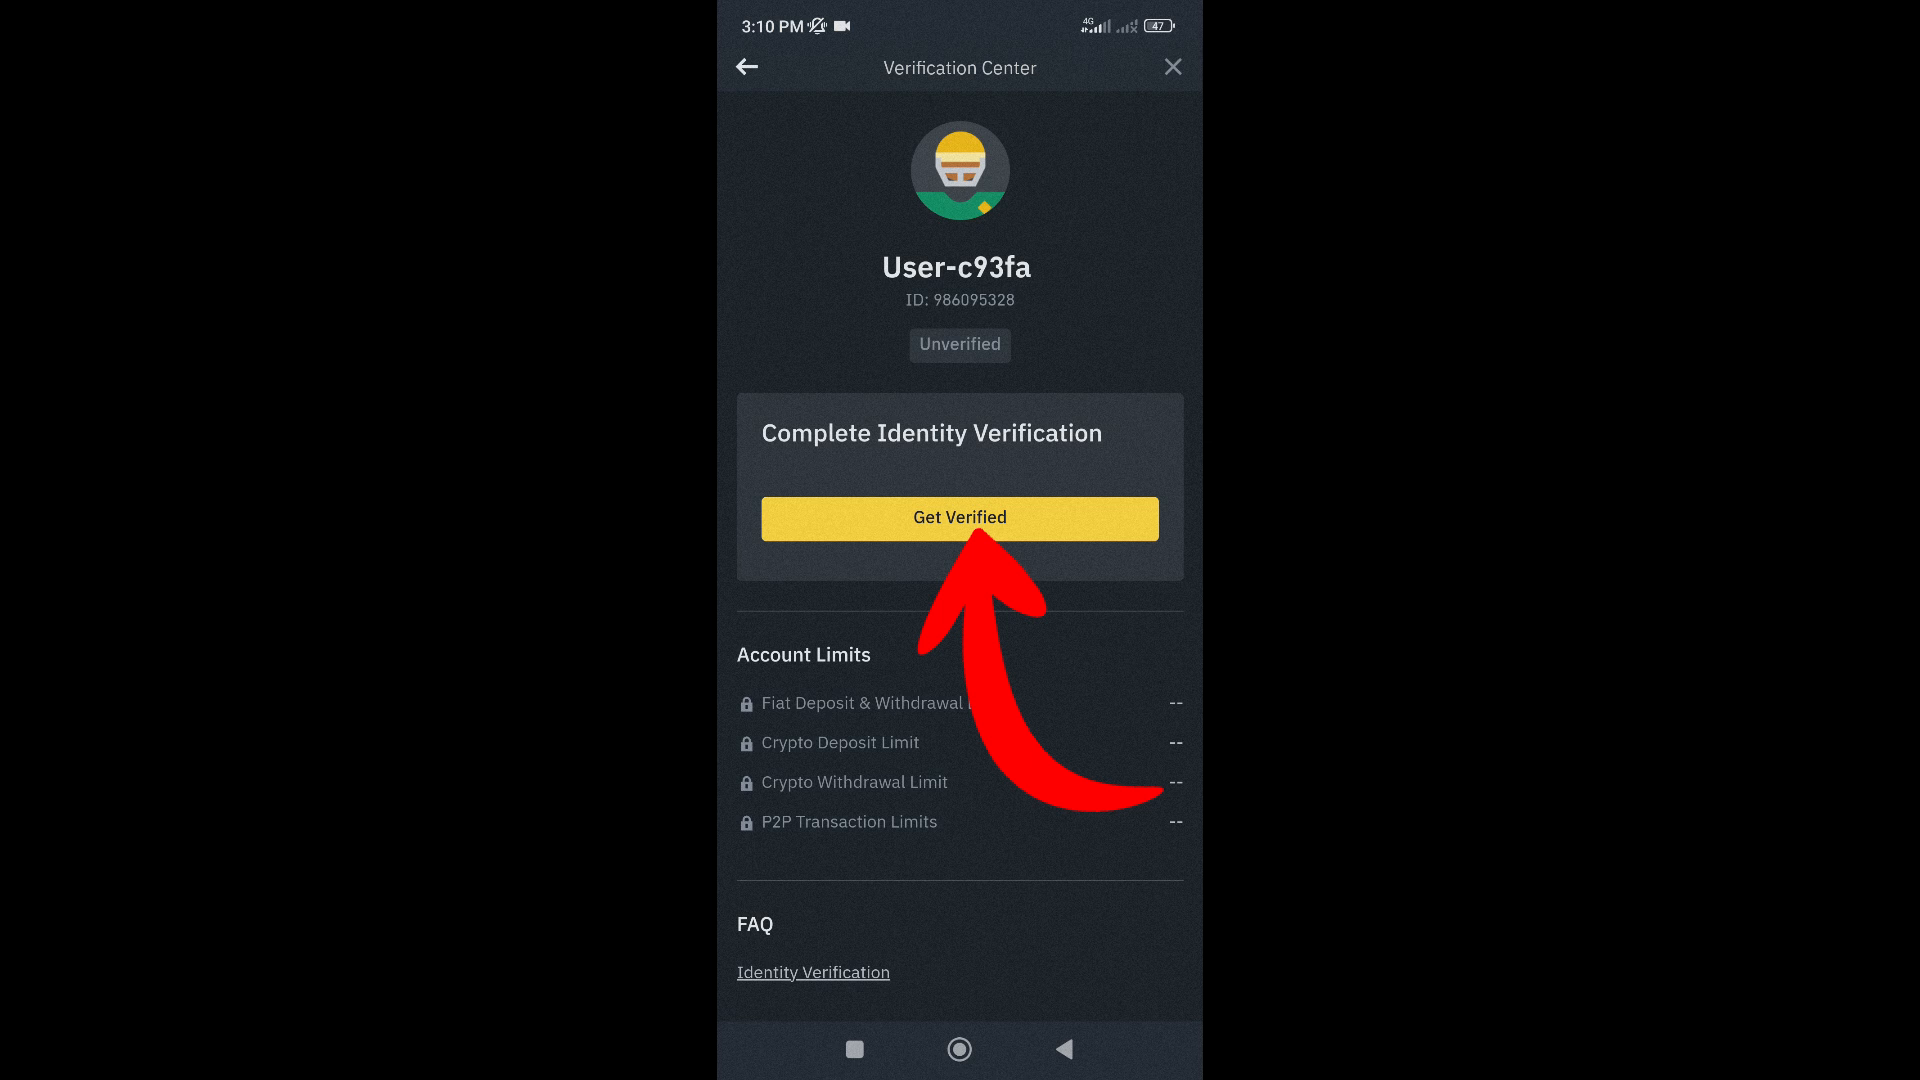
left_click(959, 517)
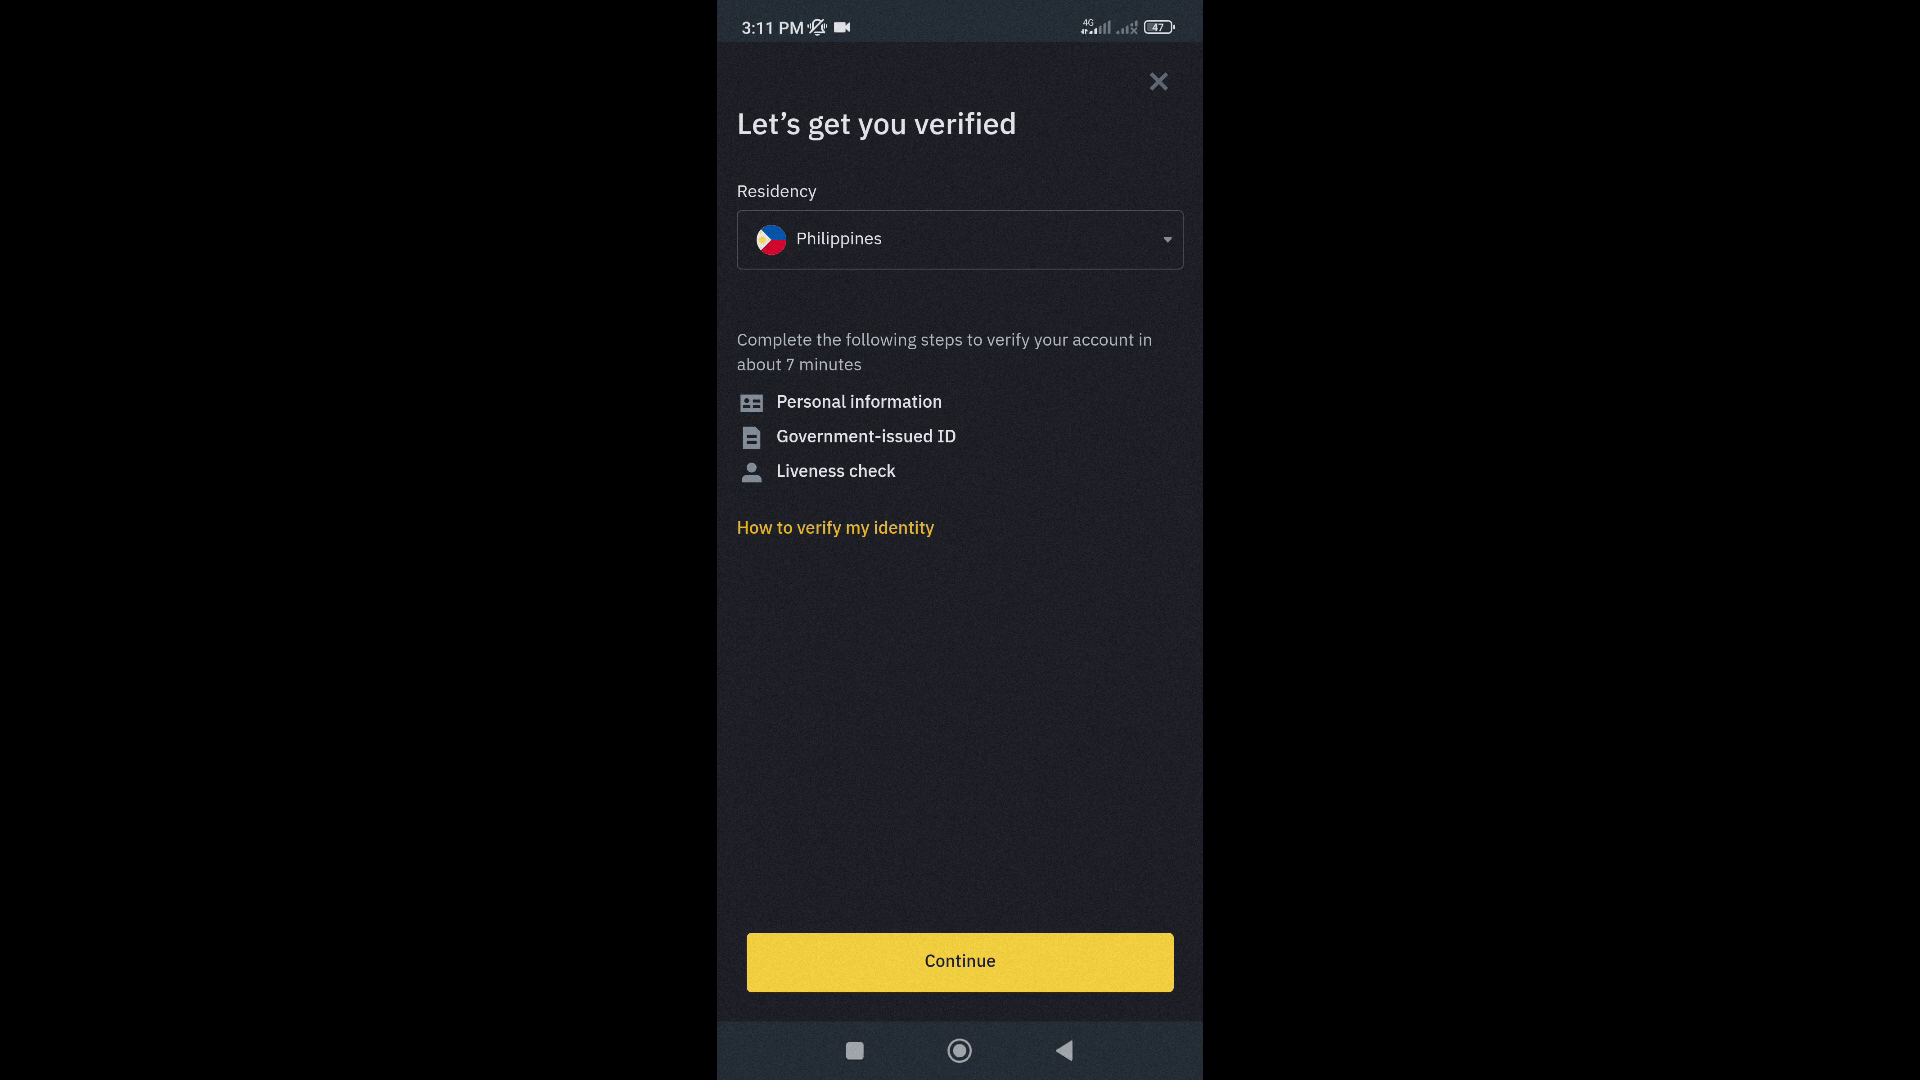
Confirm Philippines residency and nationality, and choose ID Card as the document.
left_click(959, 961)
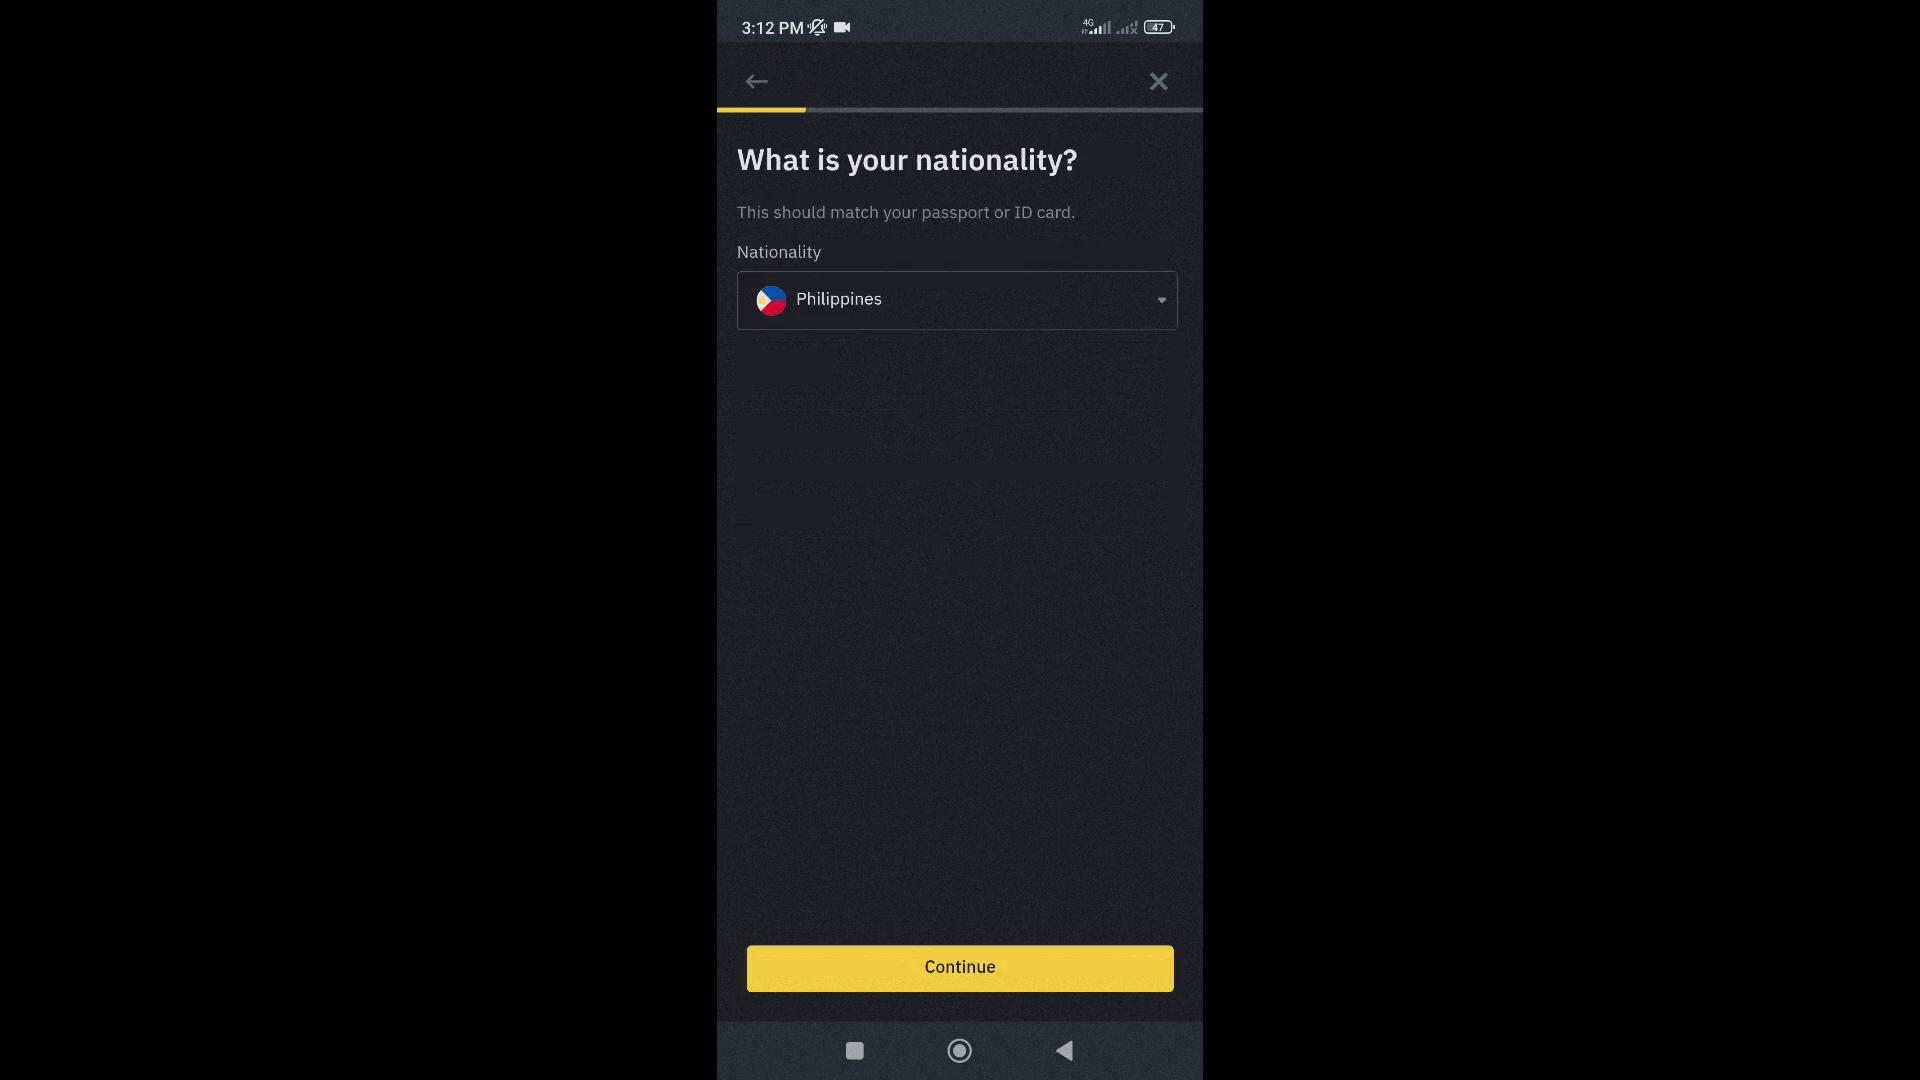
left_click(959, 967)
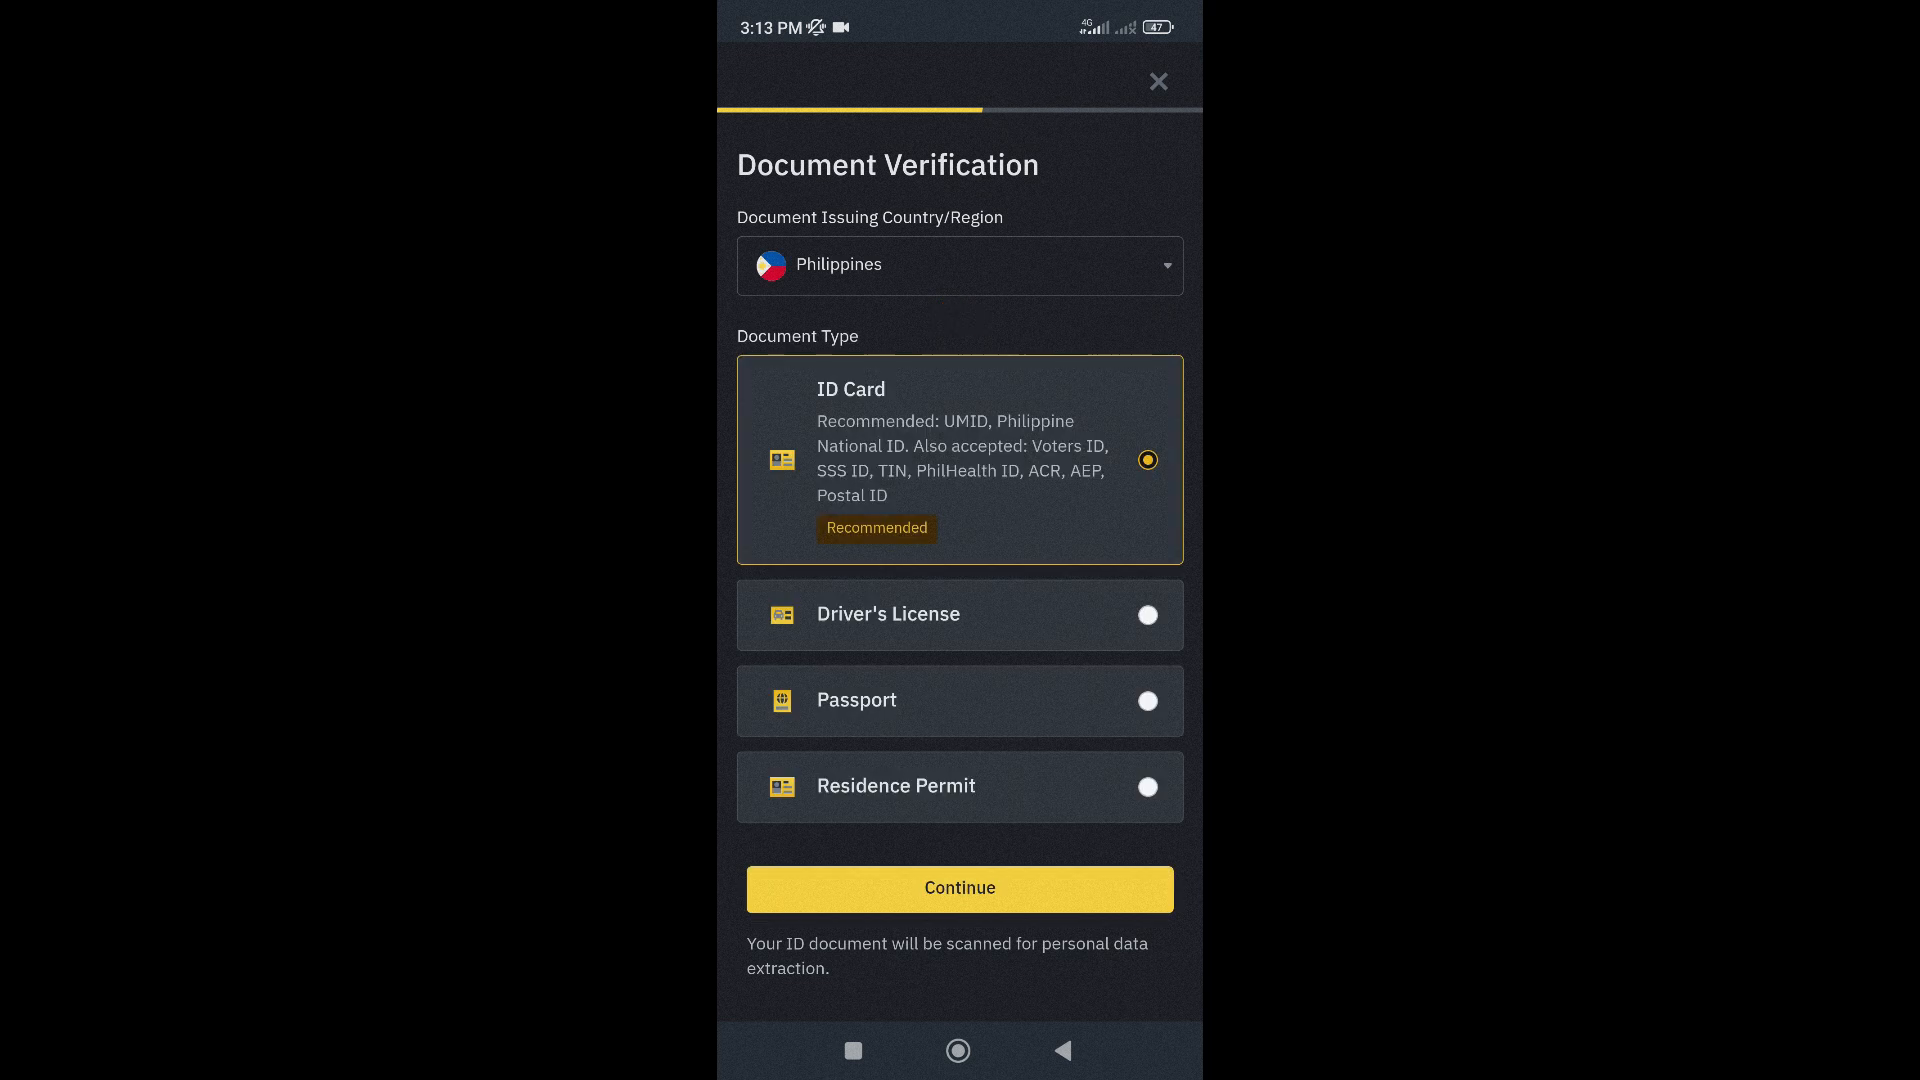
left_click(959, 888)
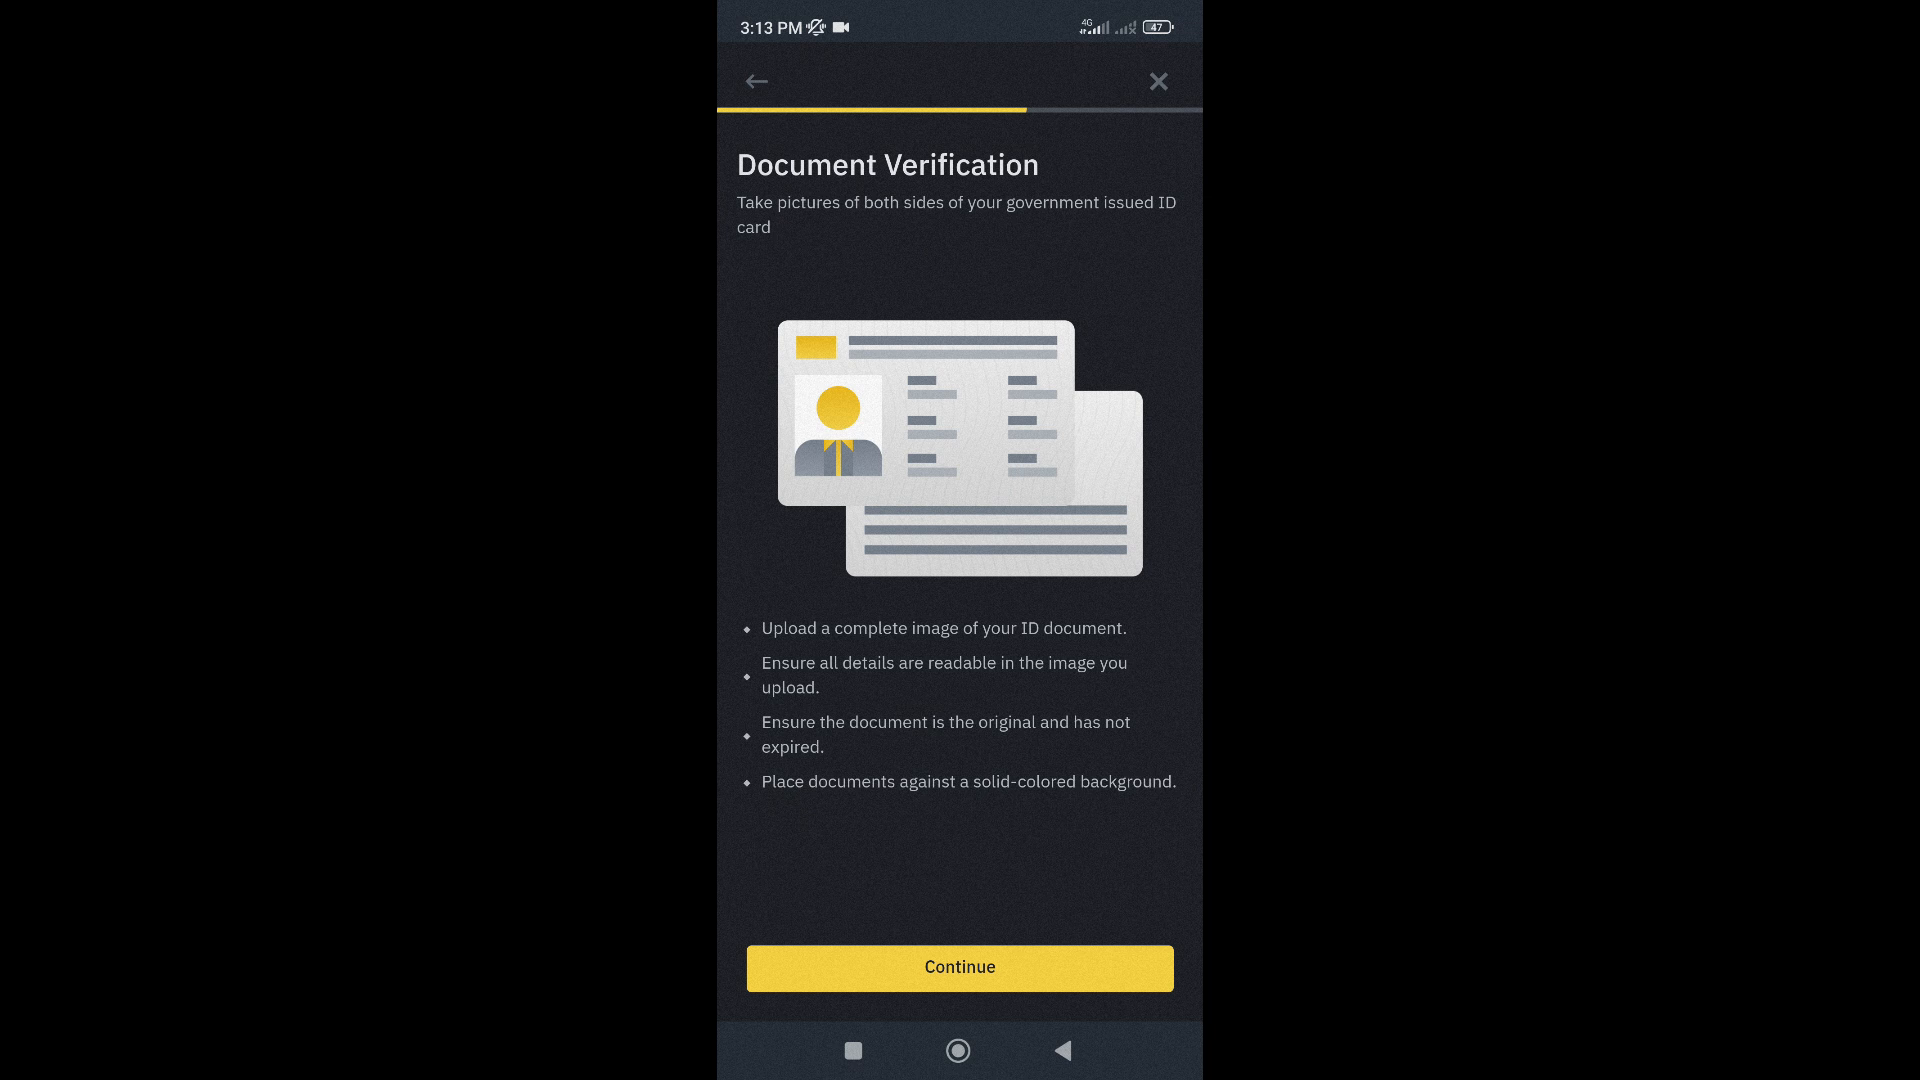